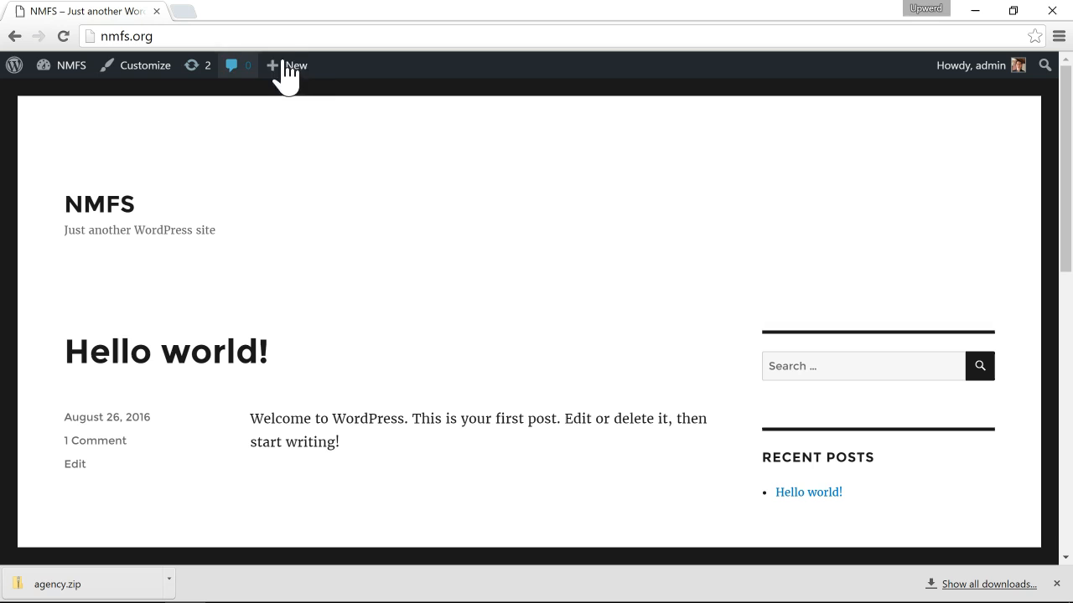
mouse_move(144, 81)
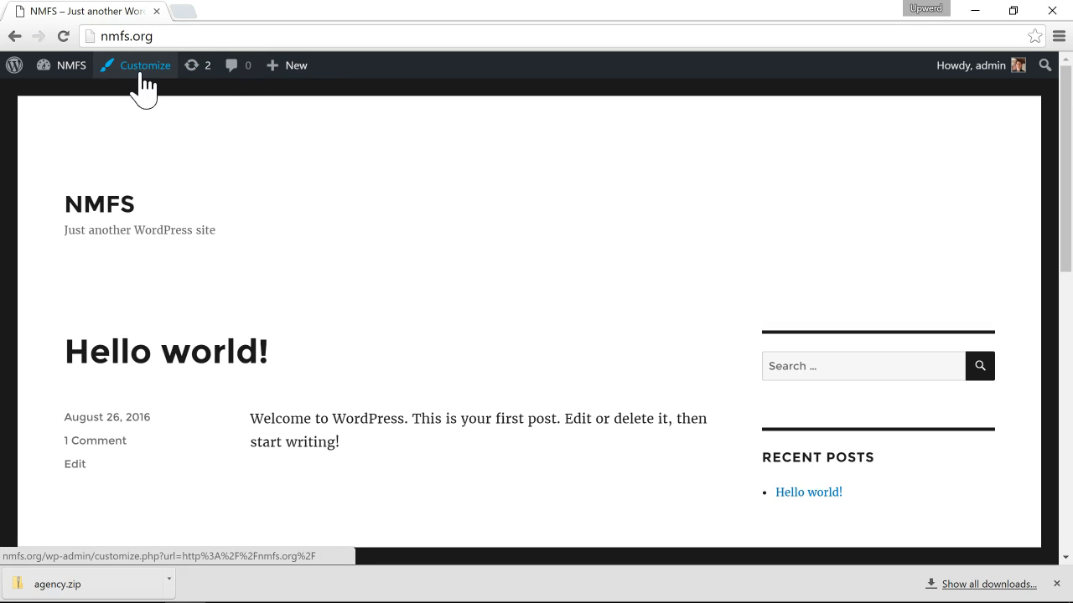
- Launch the live Customizer from the admin toolbar on the front page titled NMFS
left_click(145, 66)
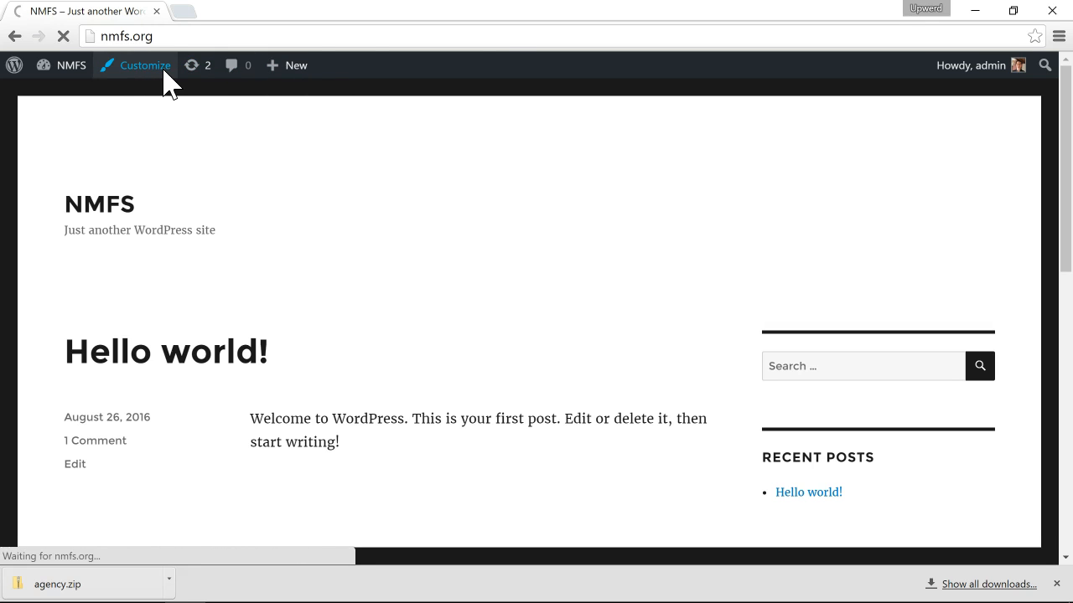
- In Site Identity, replace the site title NMFS with 'My Site Name'
left_click(144, 66)
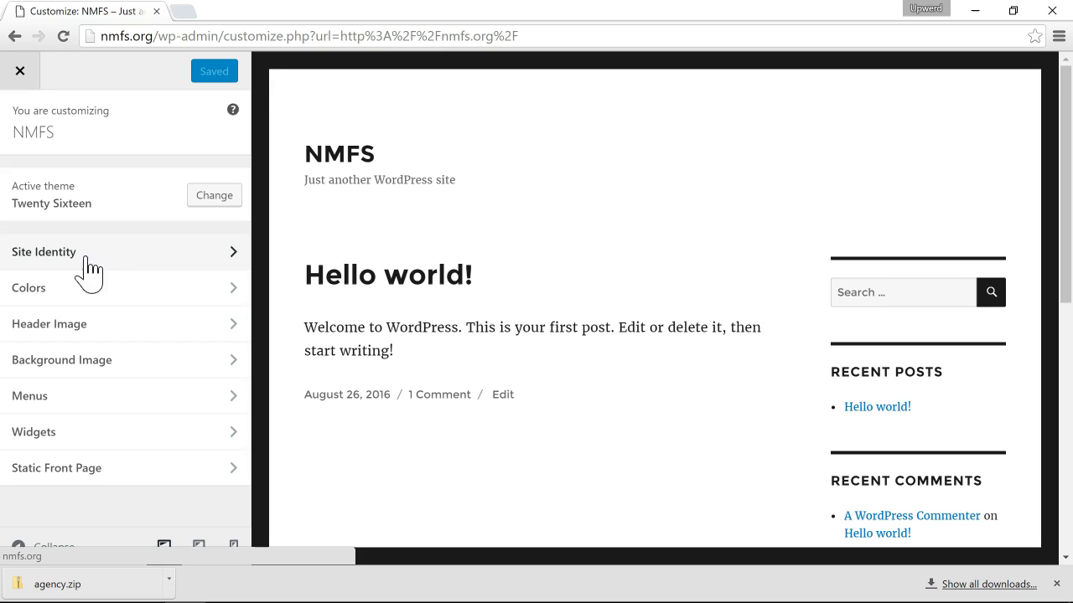
left_click(43, 251)
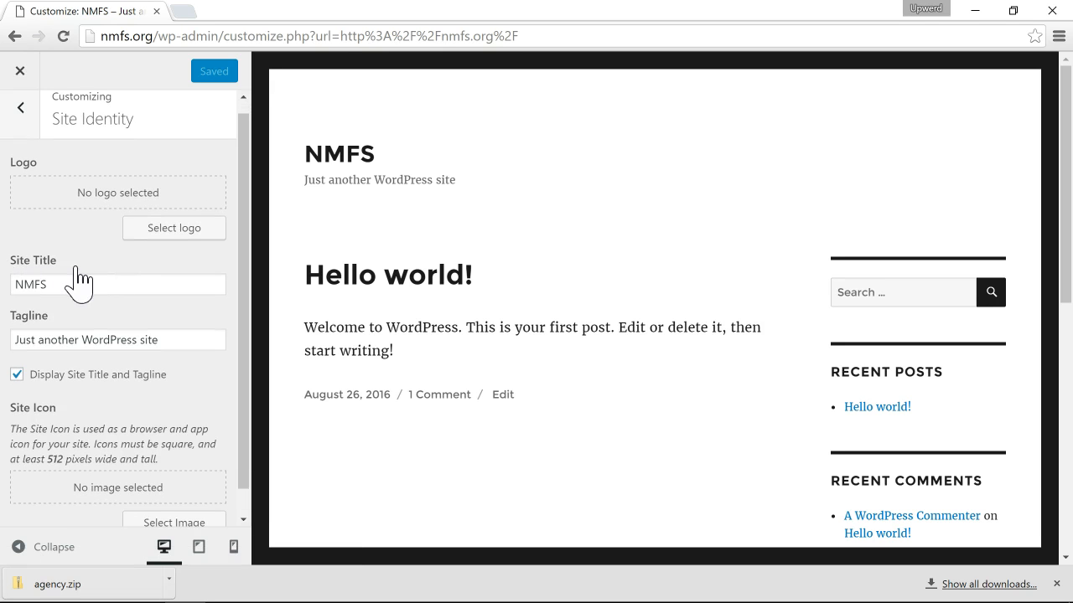
left_click(84, 284)
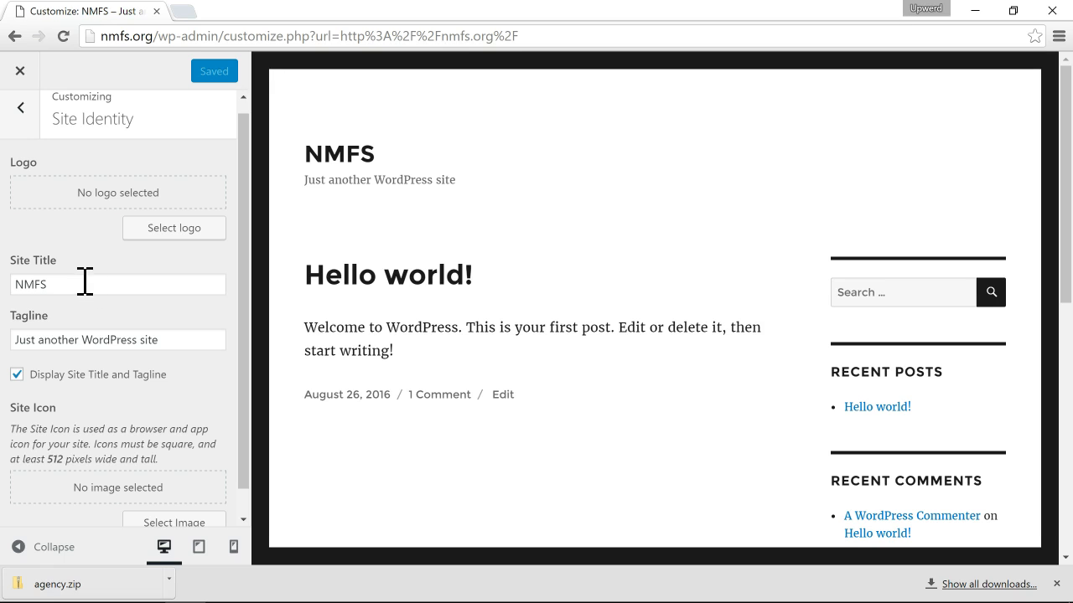
double_click(33, 283)
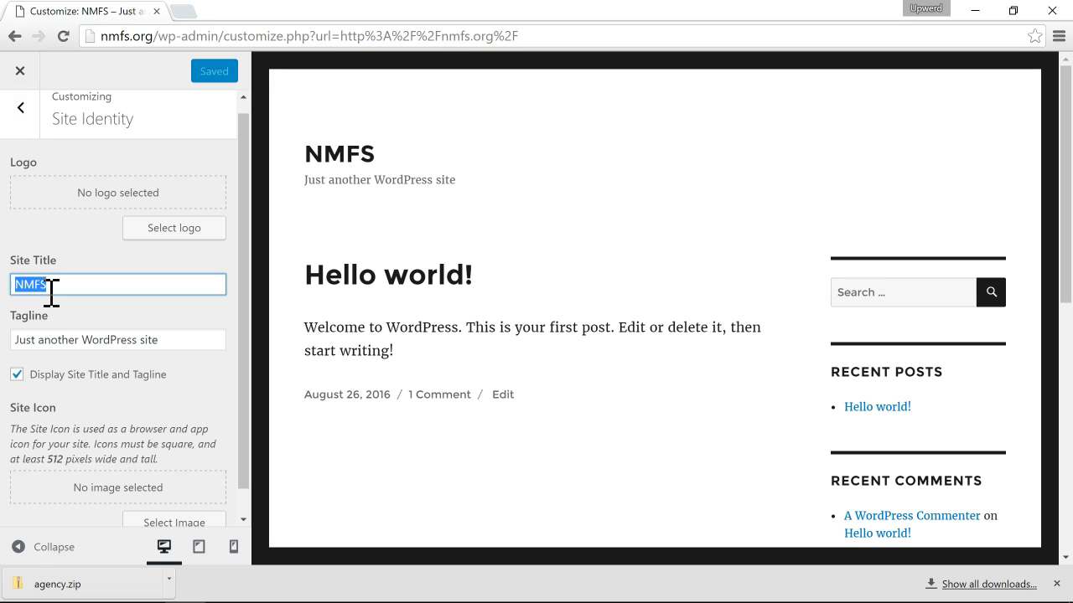
type("M")
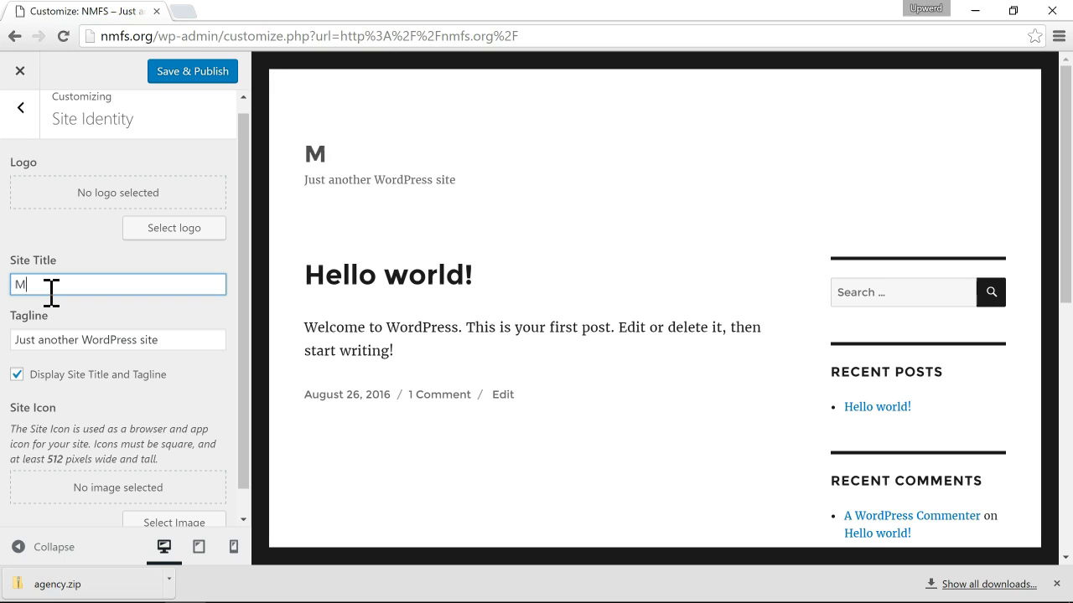
type("y Site Name")
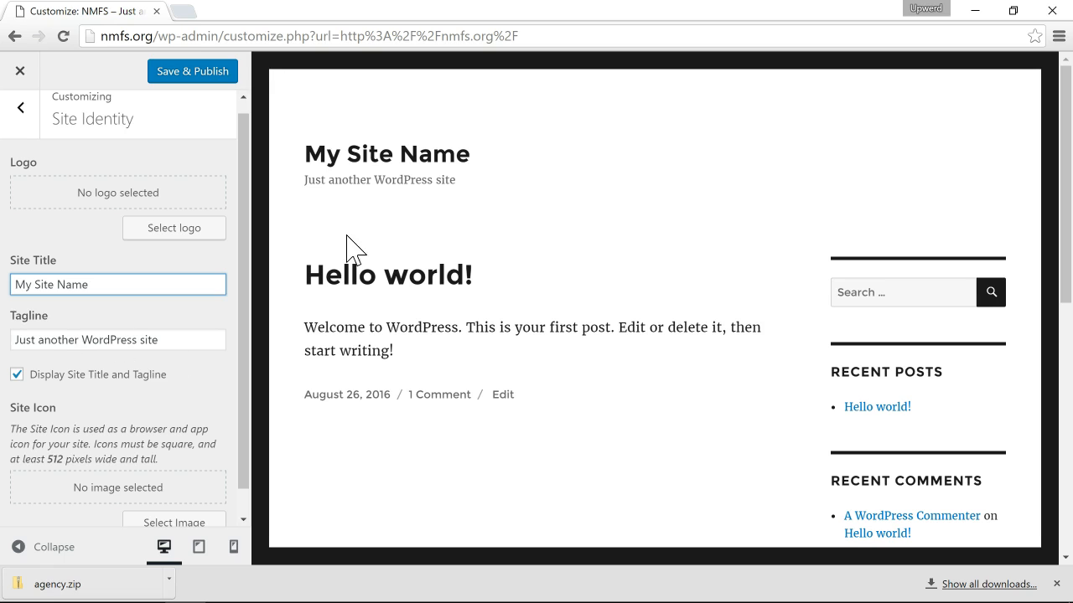
mouse_move(375, 179)
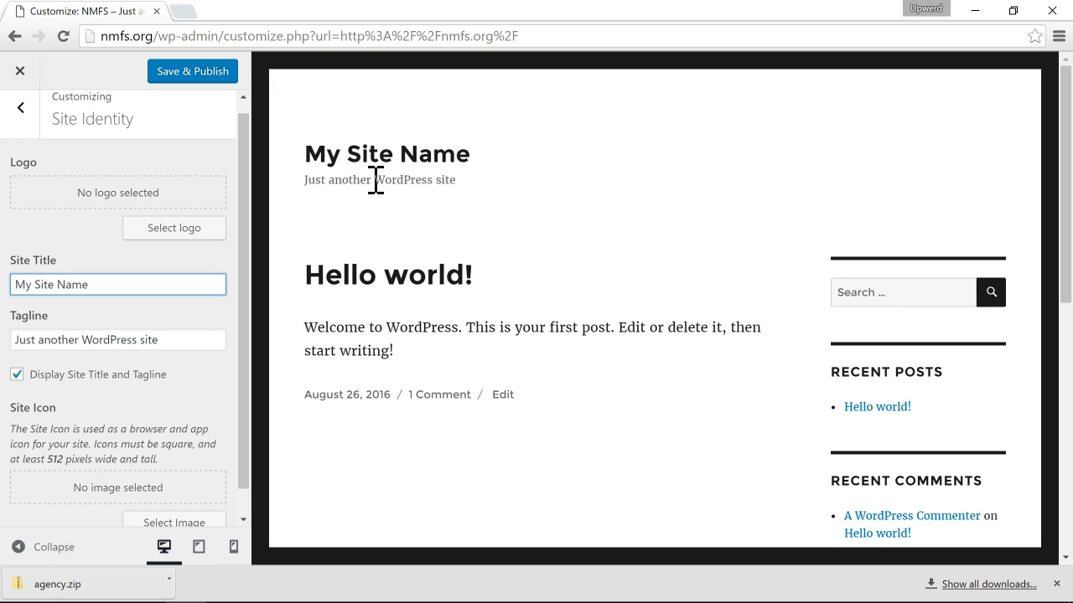
- Replace the tagline with 'My Tagline' and publish the new title and tagline
left_click(117, 340)
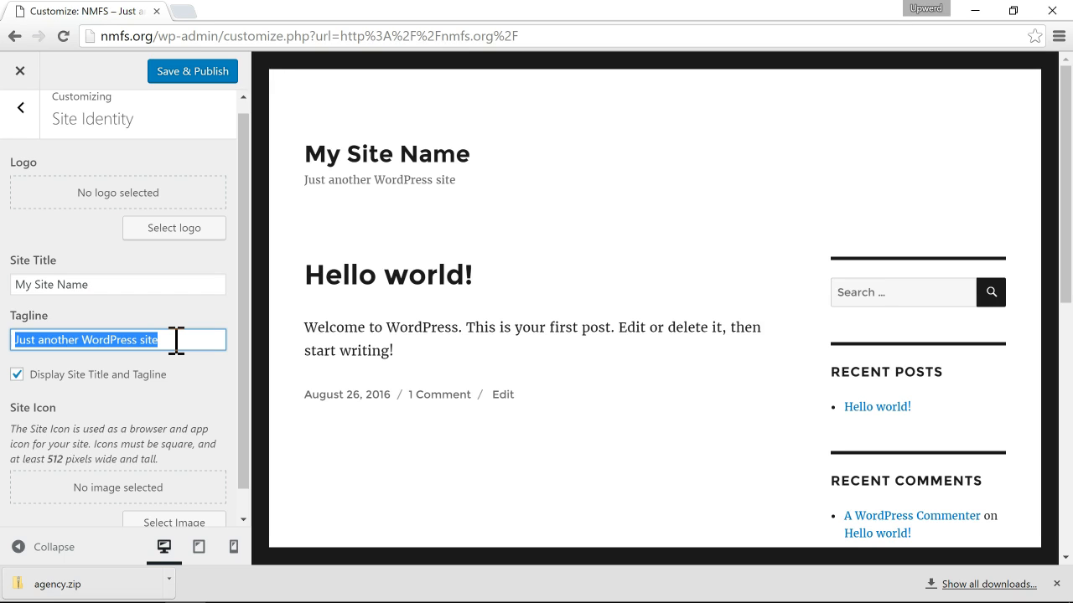
type("My Tagline")
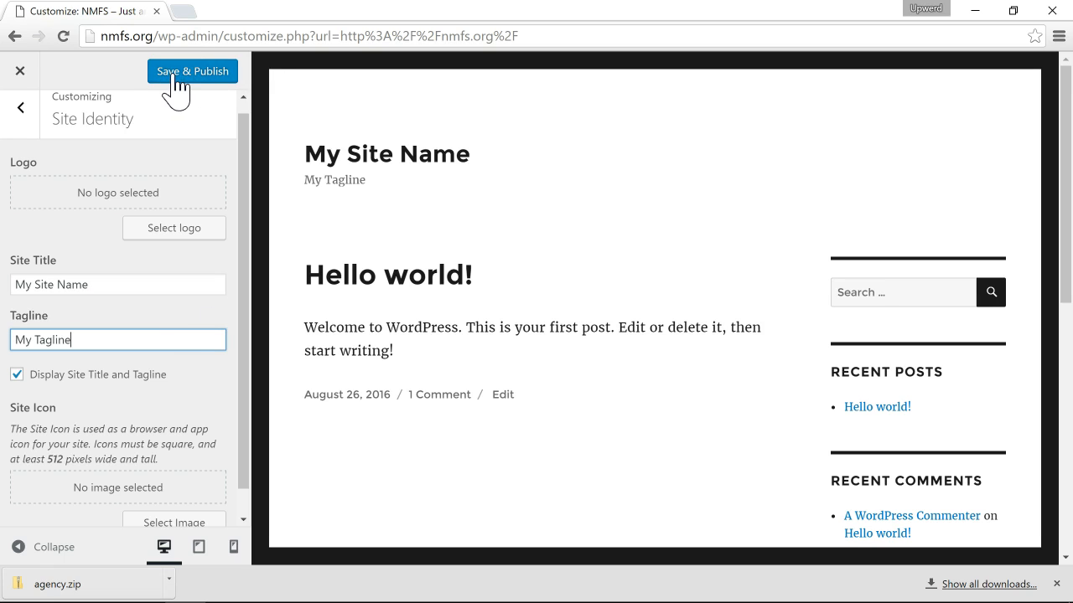
left_click(193, 70)
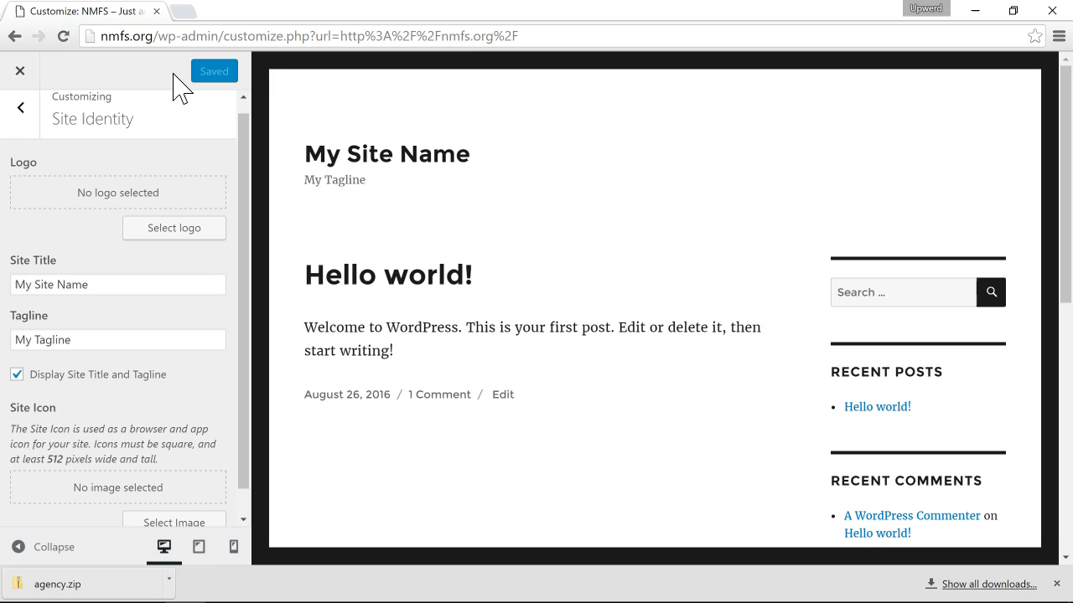
mouse_move(20, 71)
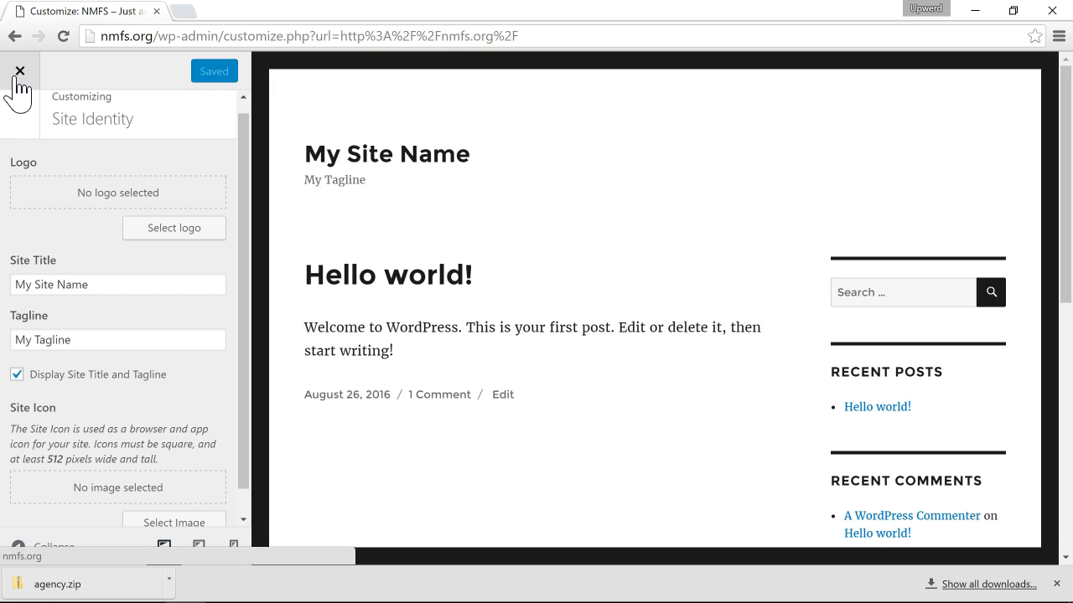
- Close the Customizer and view the front page showing My Site Name and My Tagline
left_click(20, 69)
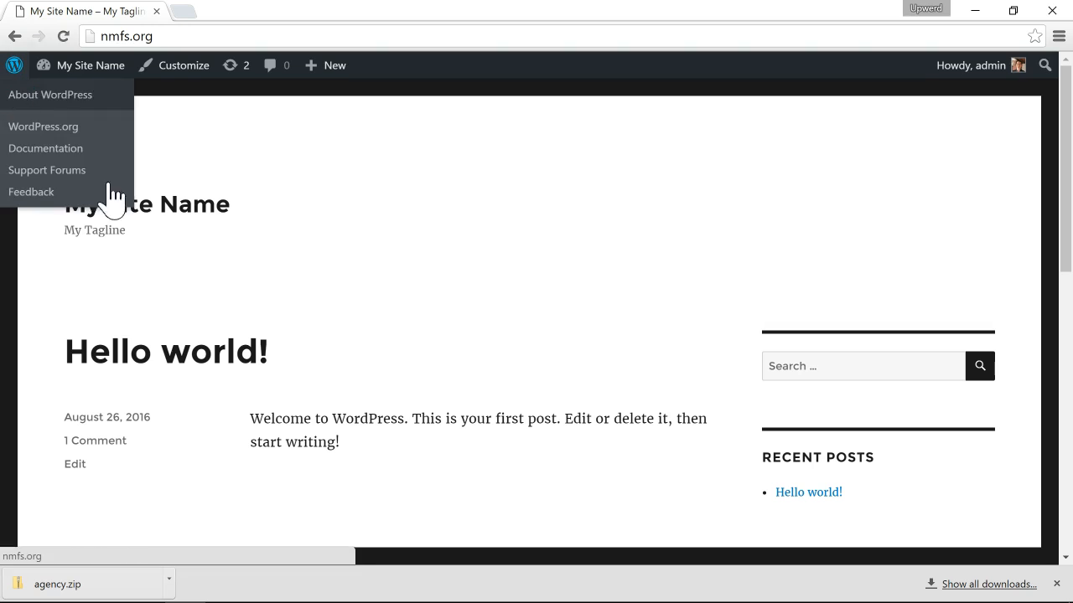
left_click(352, 258)
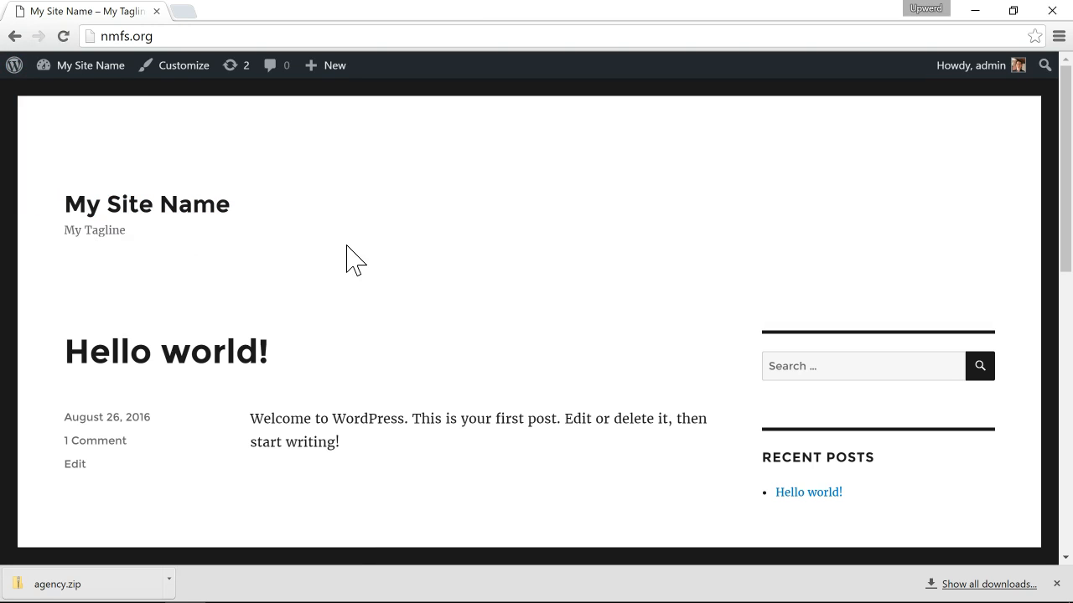
mouse_move(114, 99)
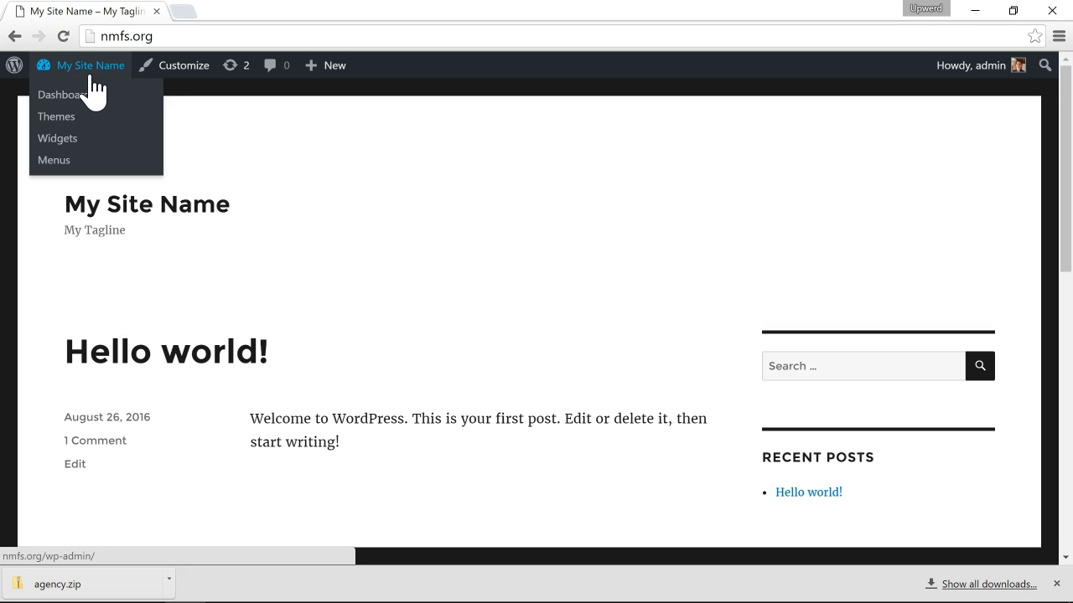
- Go to the admin dashboard and the General Settings page showing the saved title and tagline
left_click(58, 94)
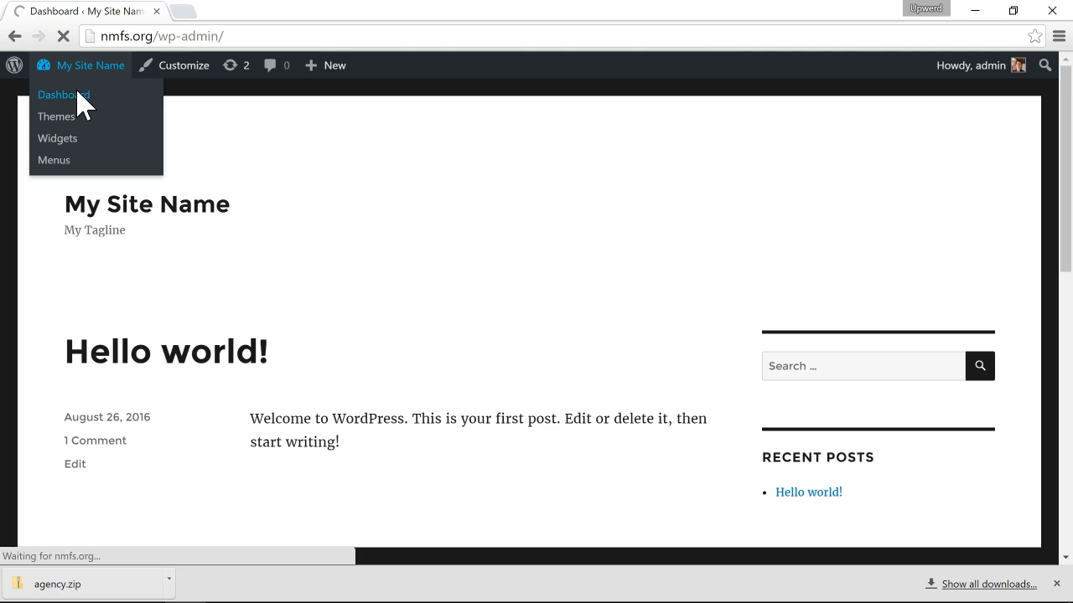
left_click(62, 94)
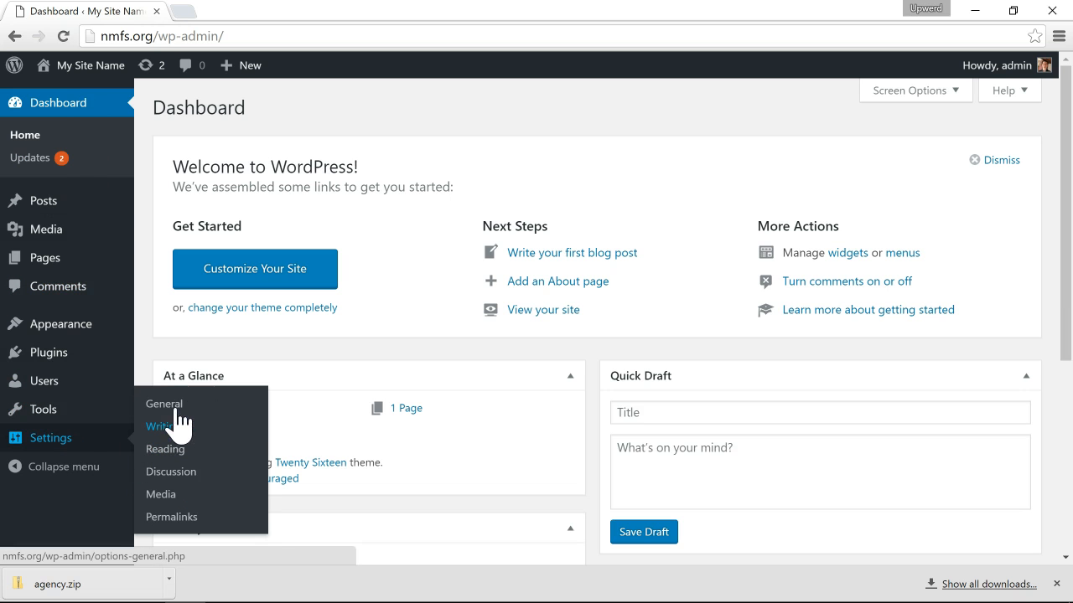
left_click(165, 404)
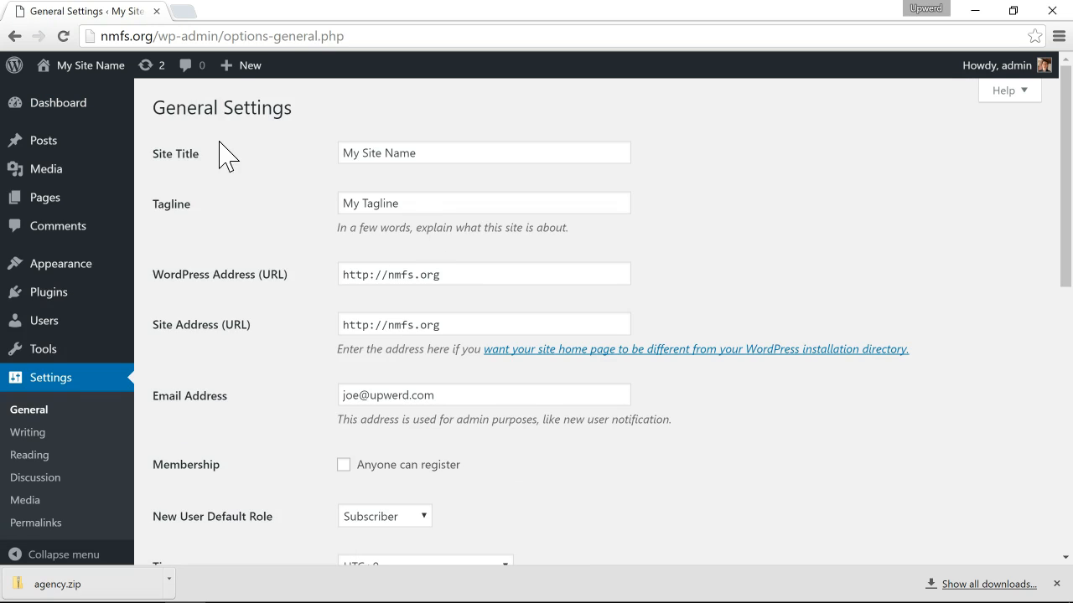
mouse_move(466, 207)
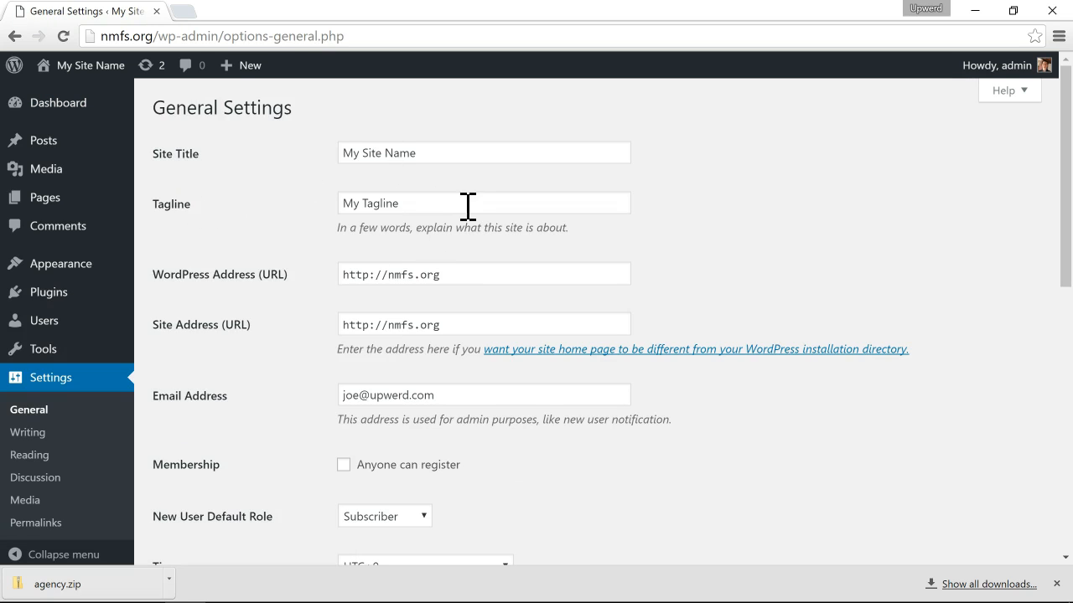
mouse_move(409, 233)
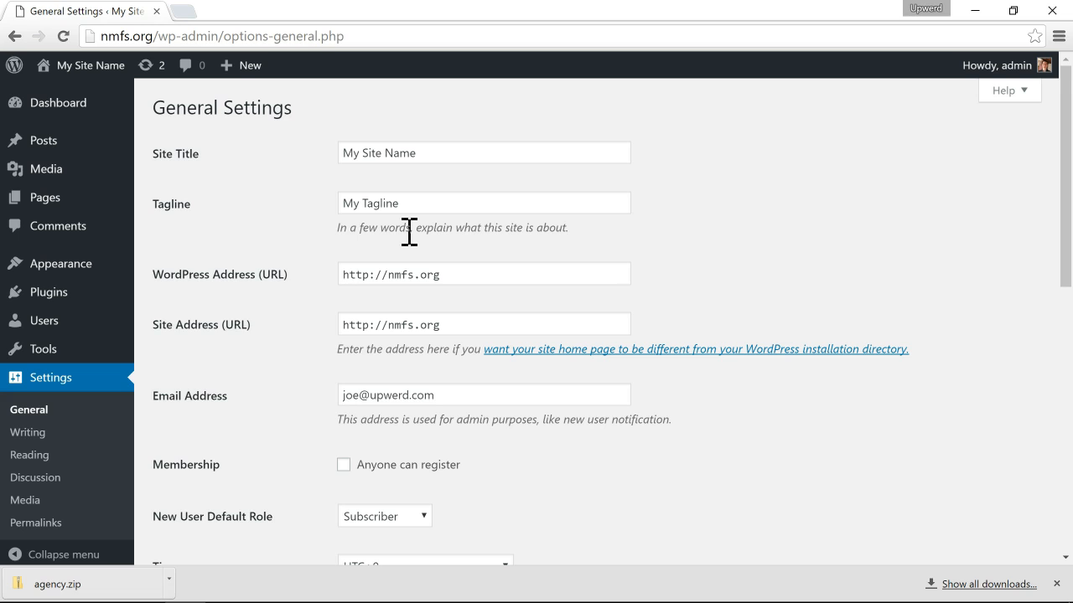
mouse_move(536, 265)
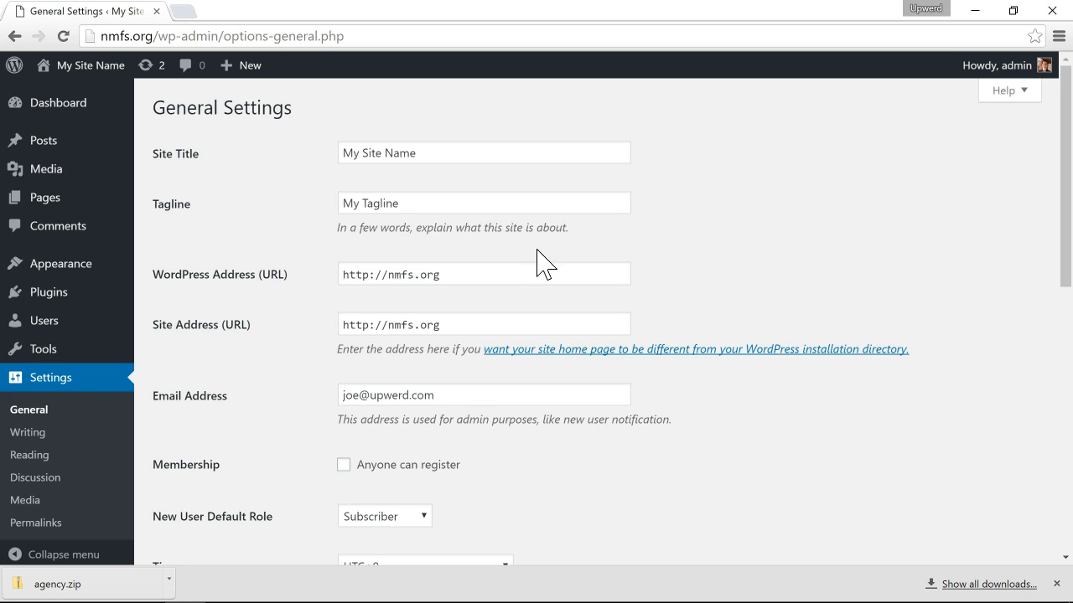